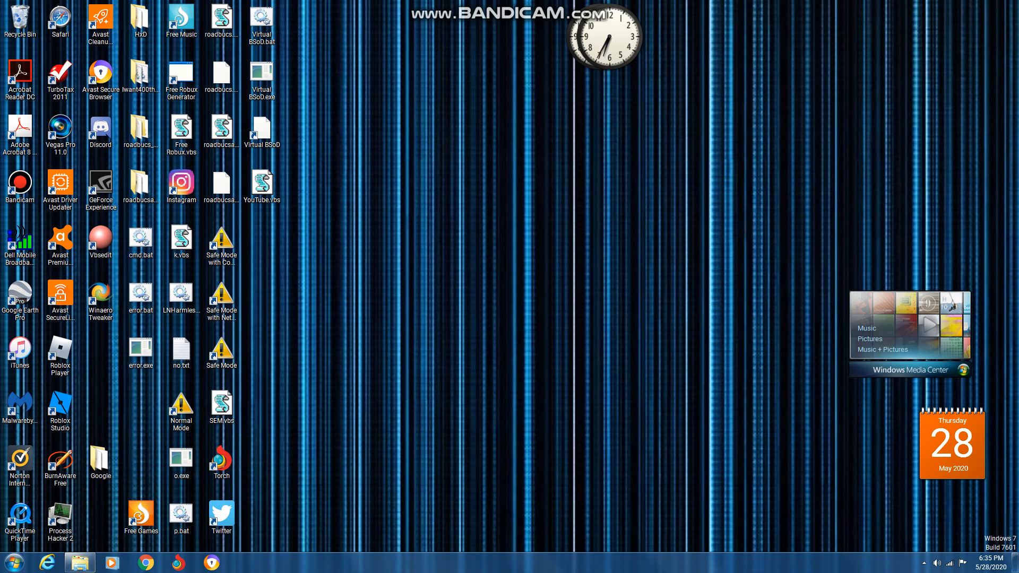
# - Open Windows Explorer, browse to Local Disk (C:), and select the Windows folder
pyautogui.click(80, 560)
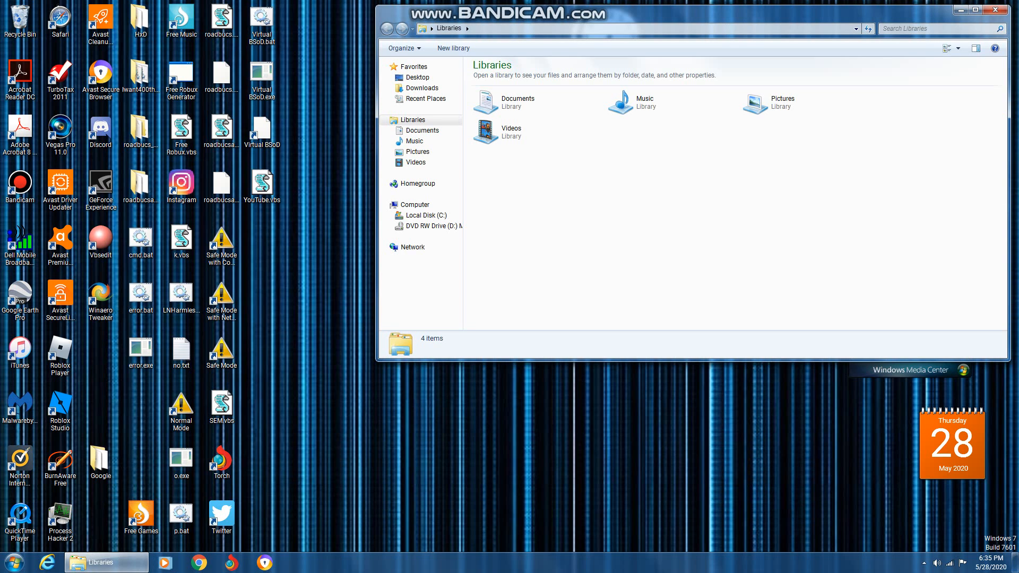
pyautogui.moveTo(511, 132)
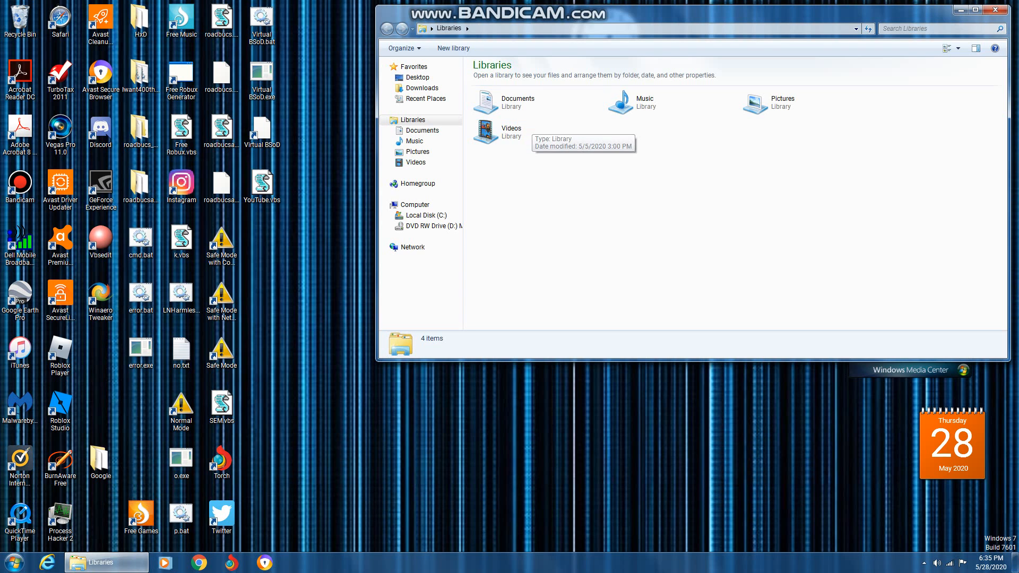
pyautogui.click(416, 204)
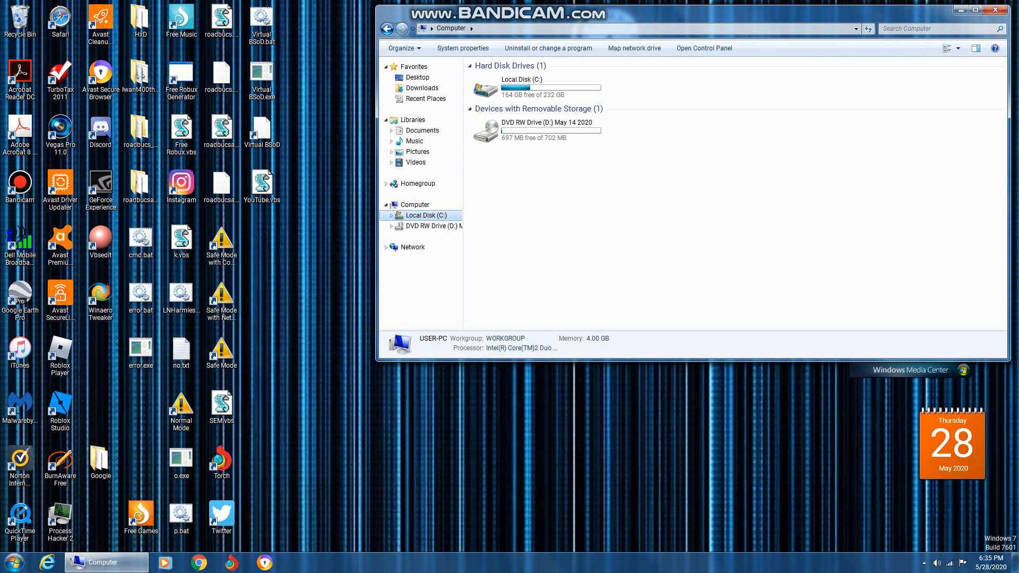
pyautogui.doubleClick(520, 84)
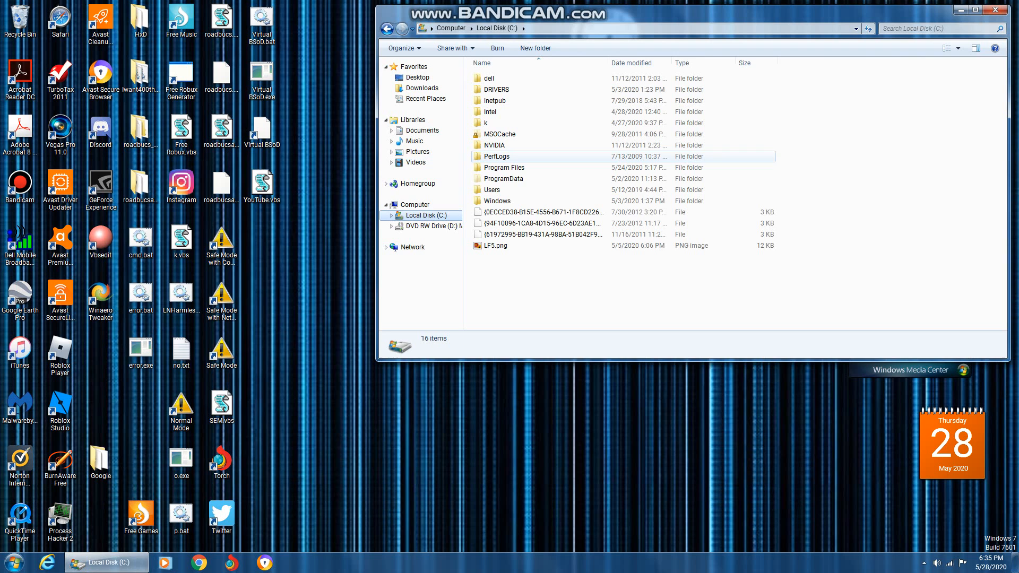
pyautogui.click(498, 200)
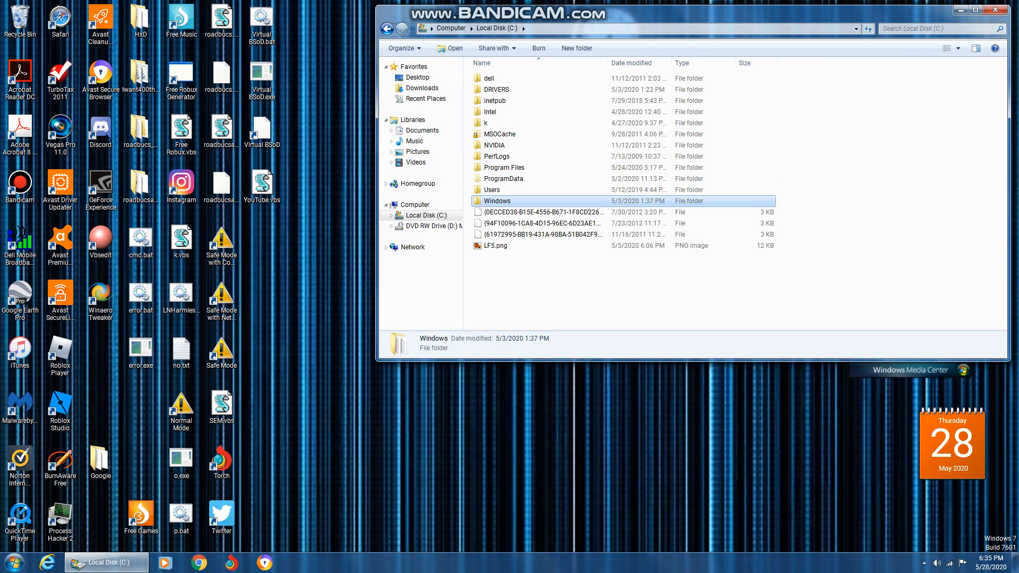
# - Browse into C:\Windows\System32 and select COMMAND.COM in the file list
pyautogui.doubleClick(497, 201)
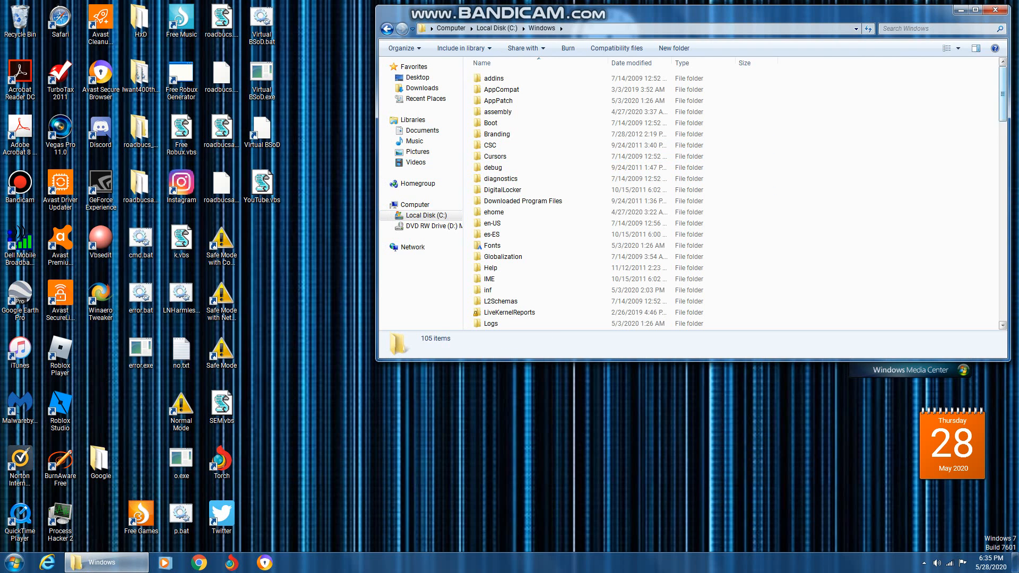
pyautogui.scroll(-3)
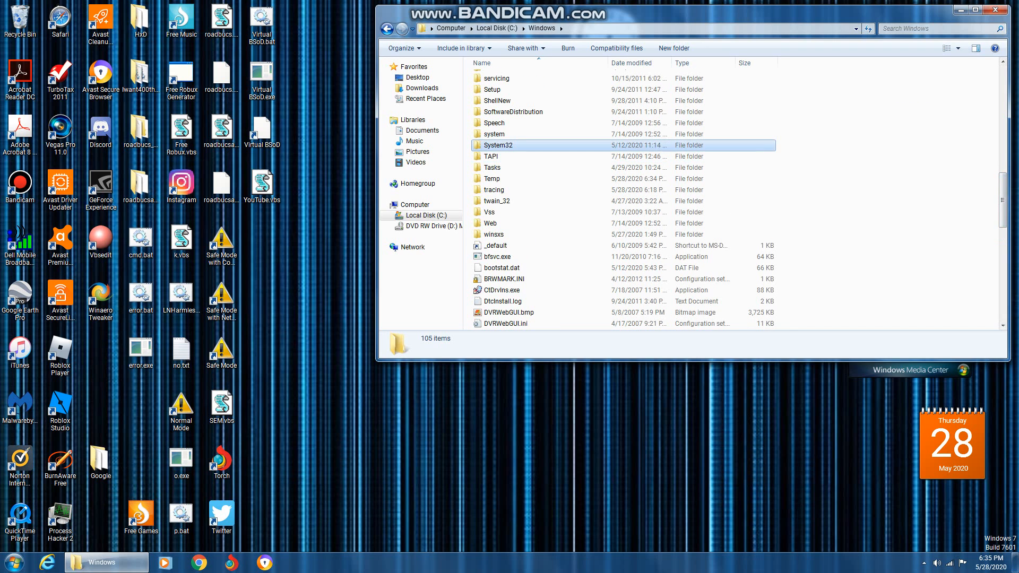
pyautogui.doubleClick(498, 144)
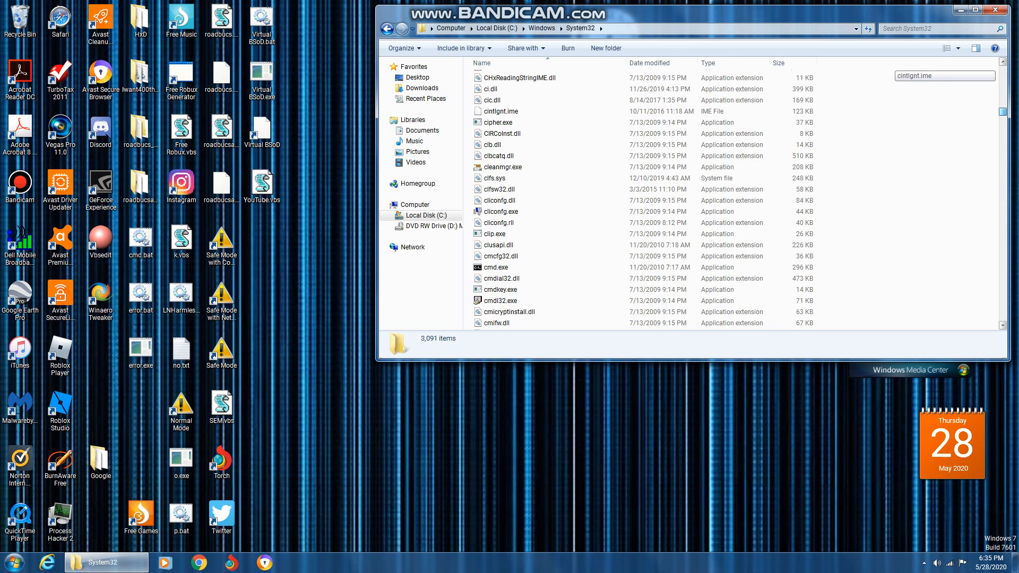
pyautogui.scroll(-3)
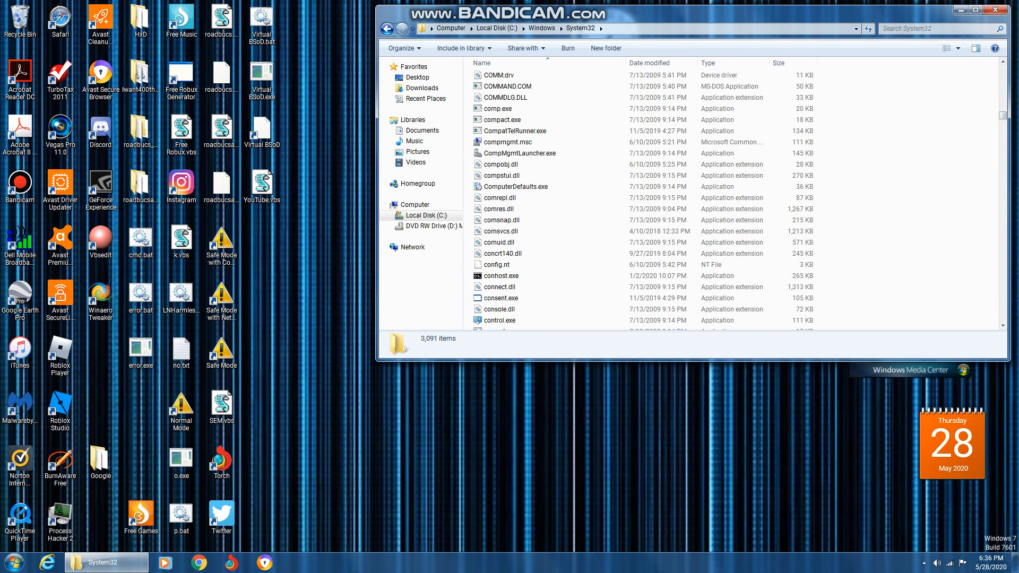
pyautogui.scroll(-3)
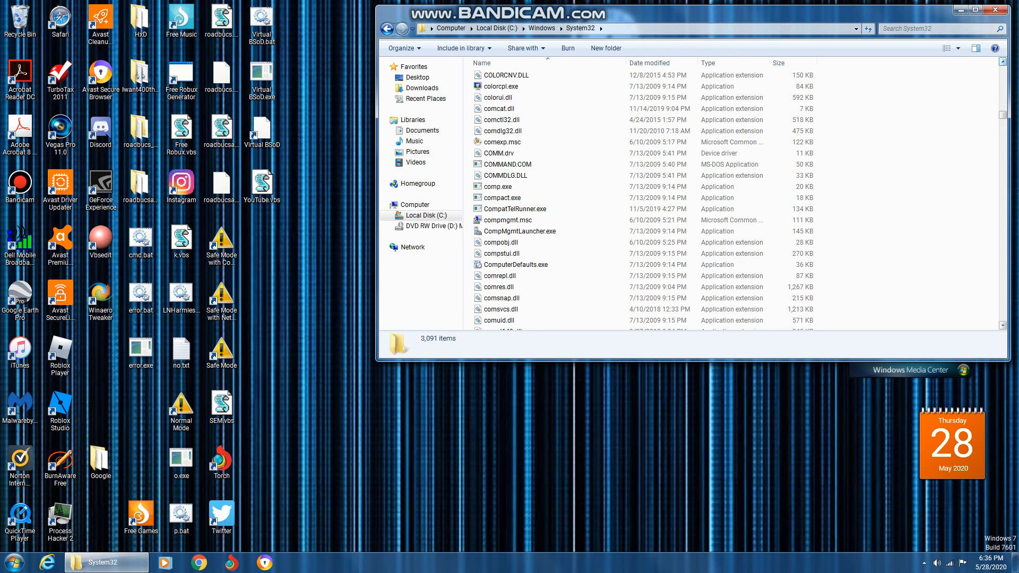
pyautogui.click(508, 165)
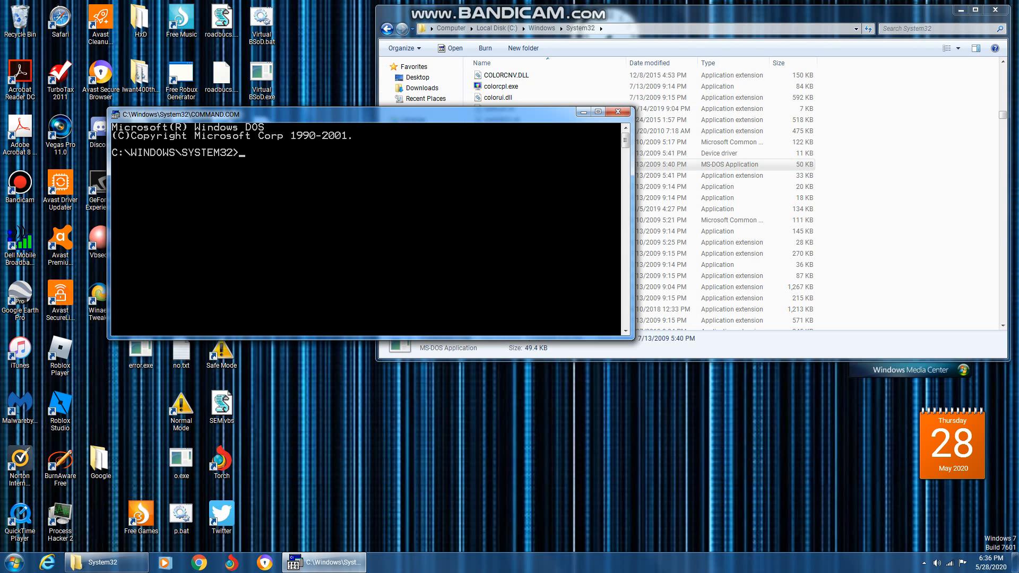
# - Run dir on System32, move up with cd .., and launch edit
pyautogui.write('d')
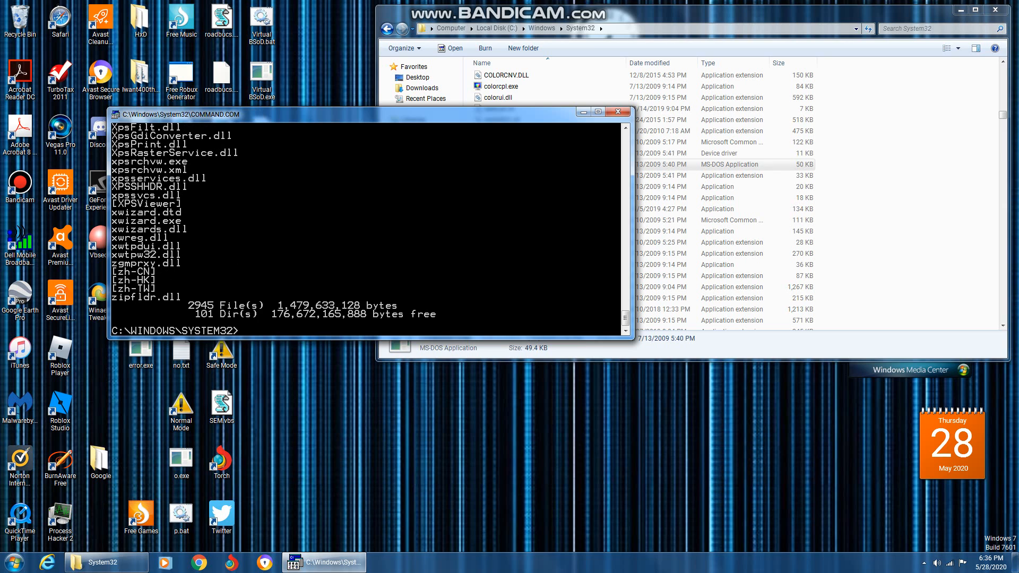
pyautogui.write('cd')
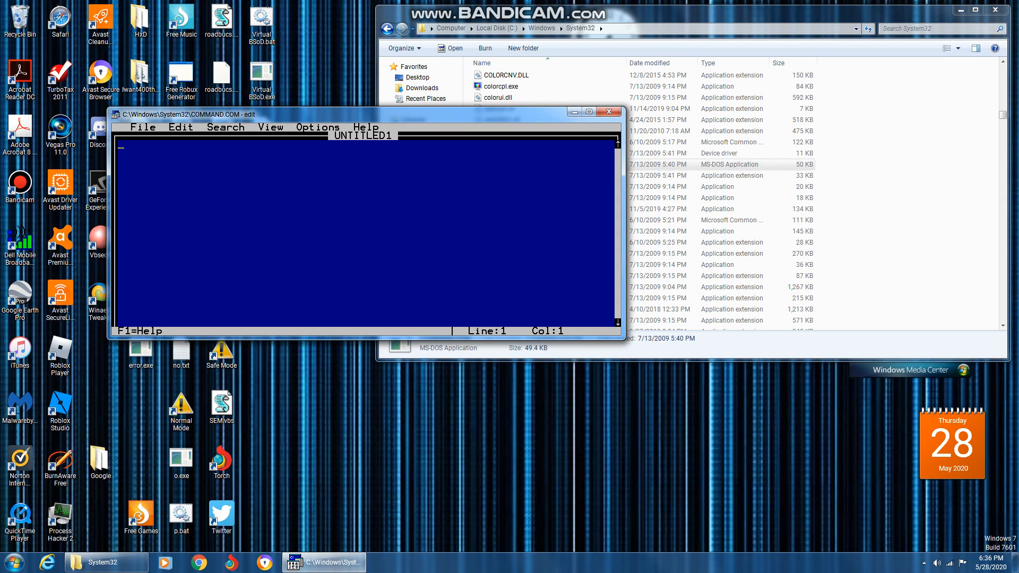
pyautogui.write('@echo off')
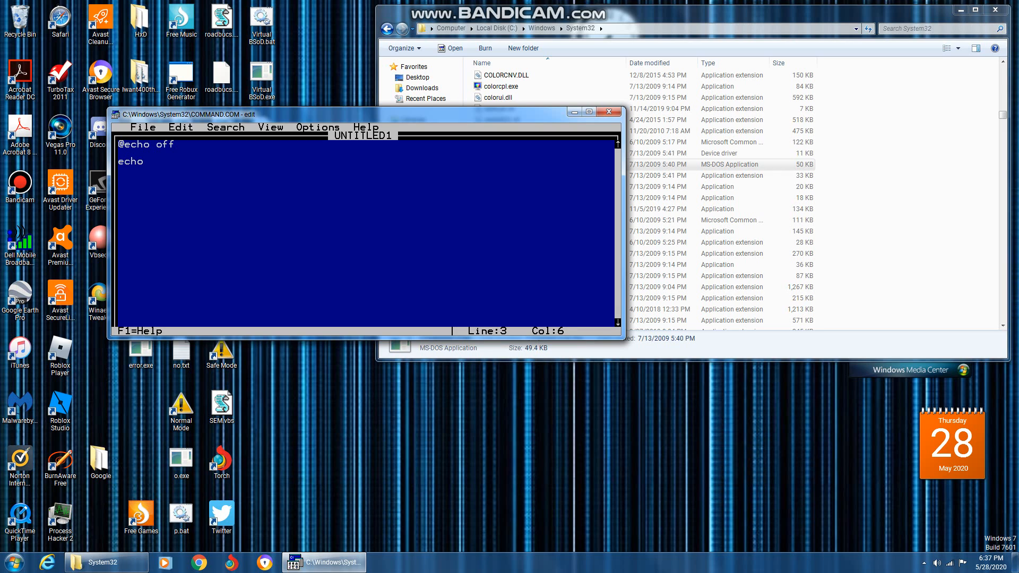
pyautogui.write('Made from')
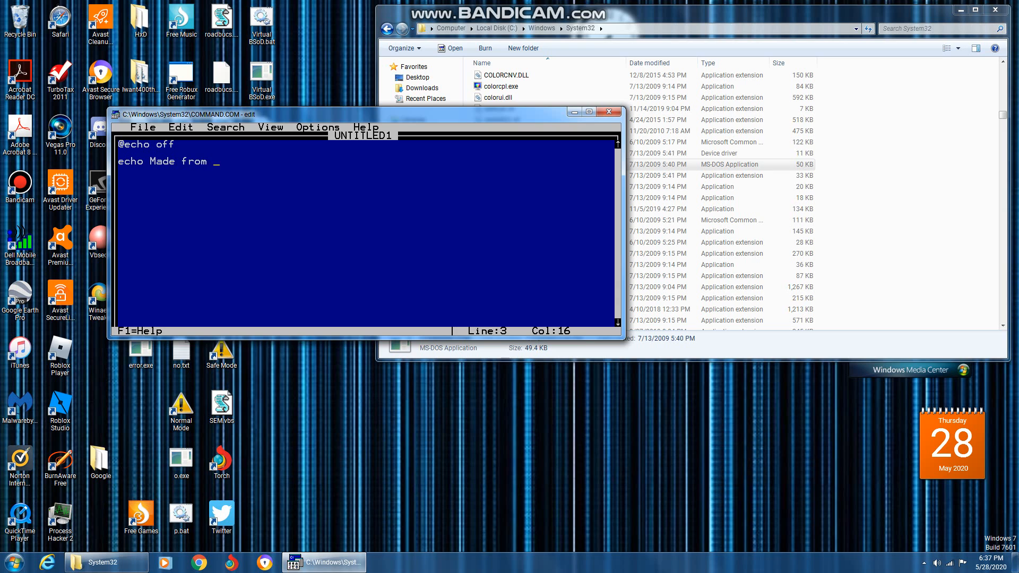
pyautogui.write('MS')
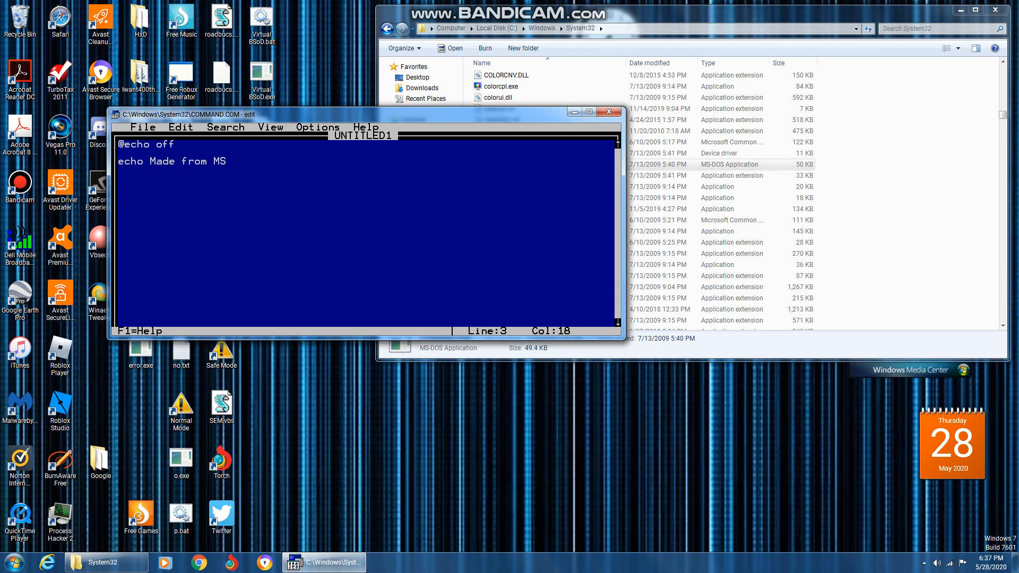
pyautogui.write('-DOS')
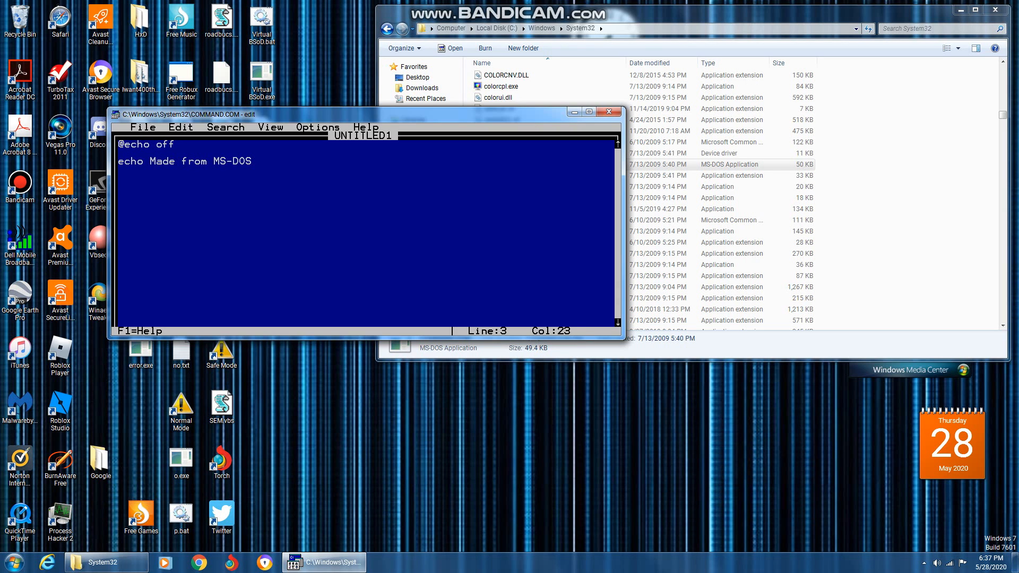
pyautogui.write('prompt')
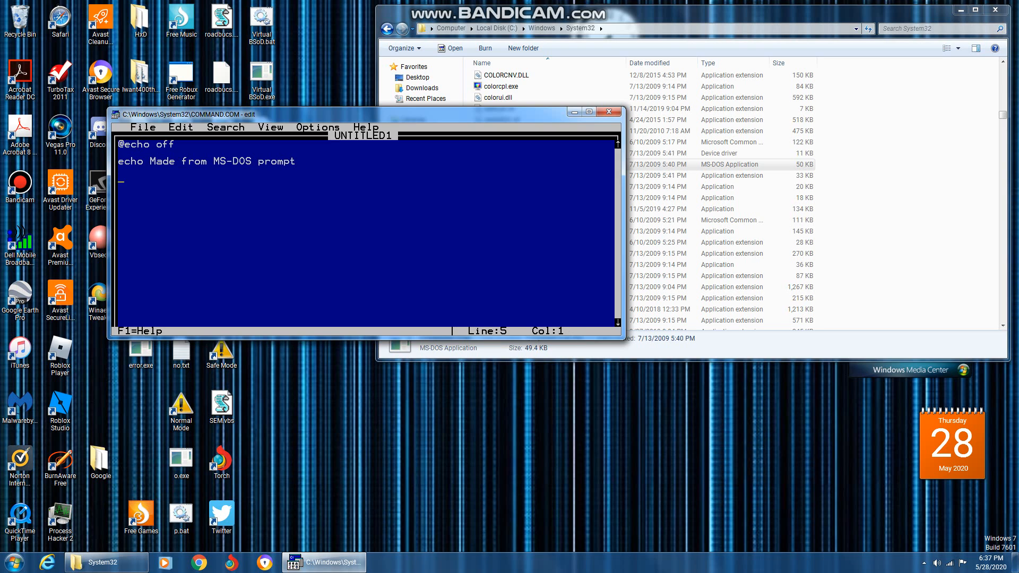
pyautogui.write('pause')
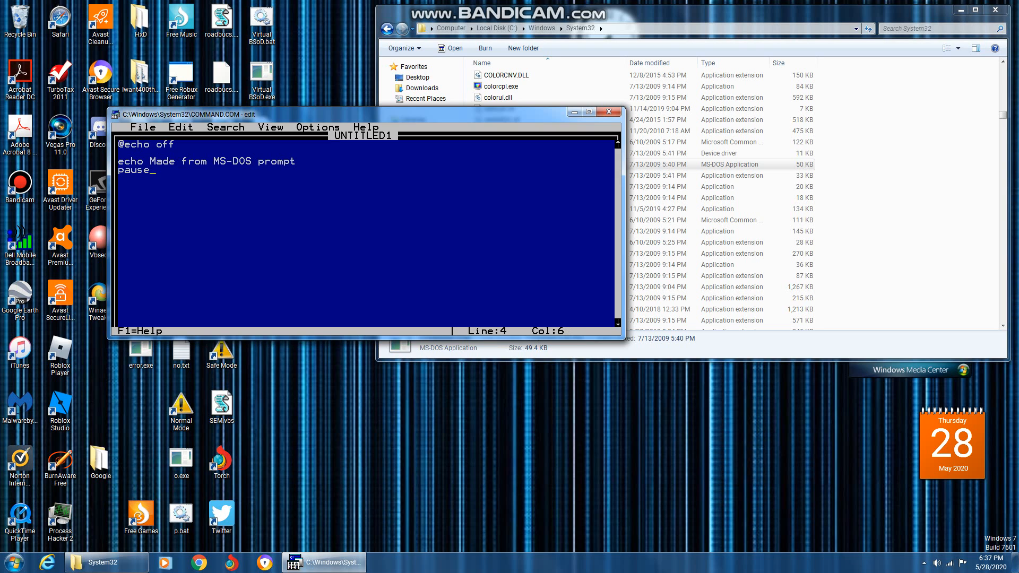
# - Save the script via File > Save As as saved.bat in the Desktop folder
pyautogui.click(143, 127)
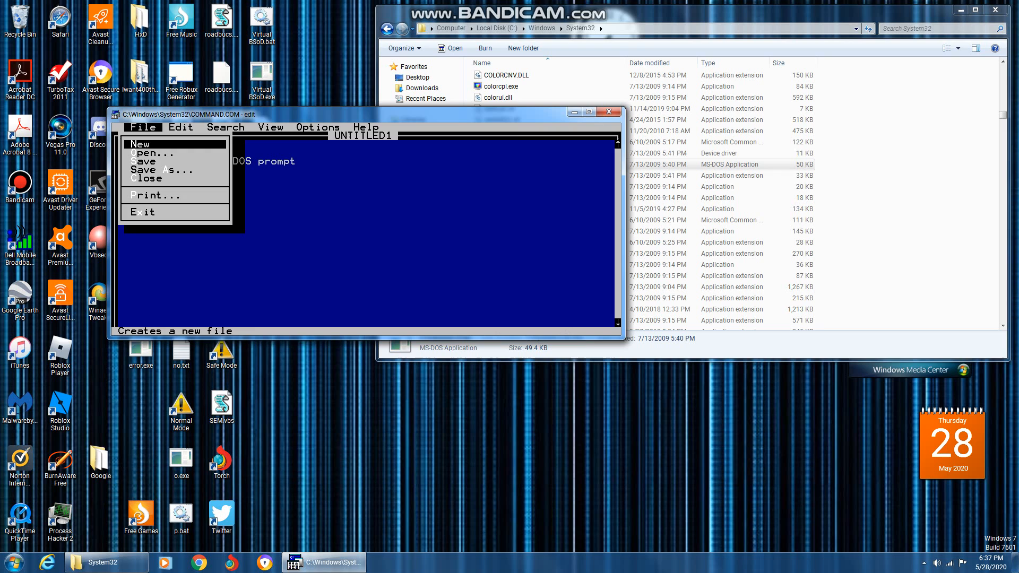
pyautogui.click(143, 170)
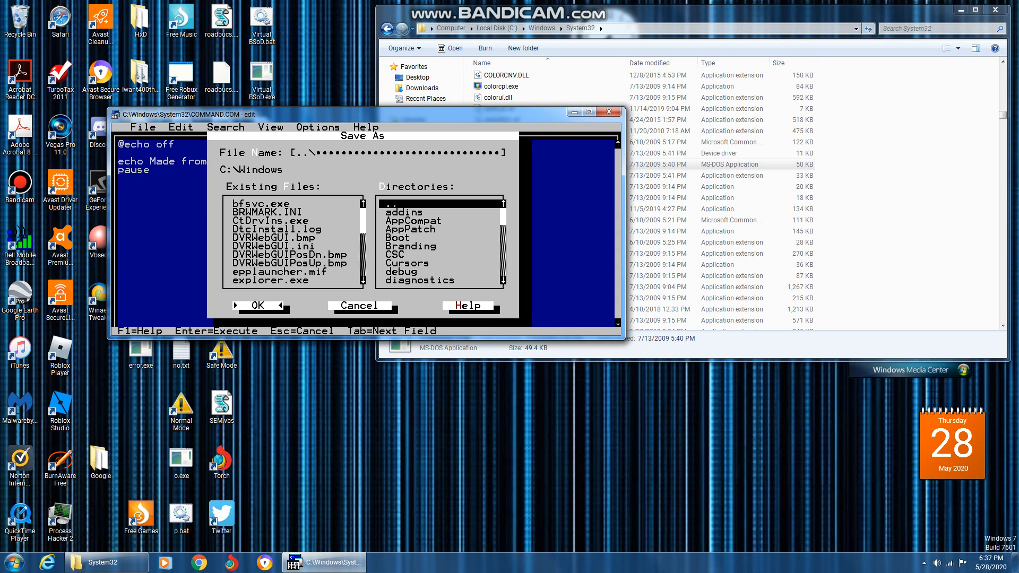
pyautogui.doubleClick(392, 203)
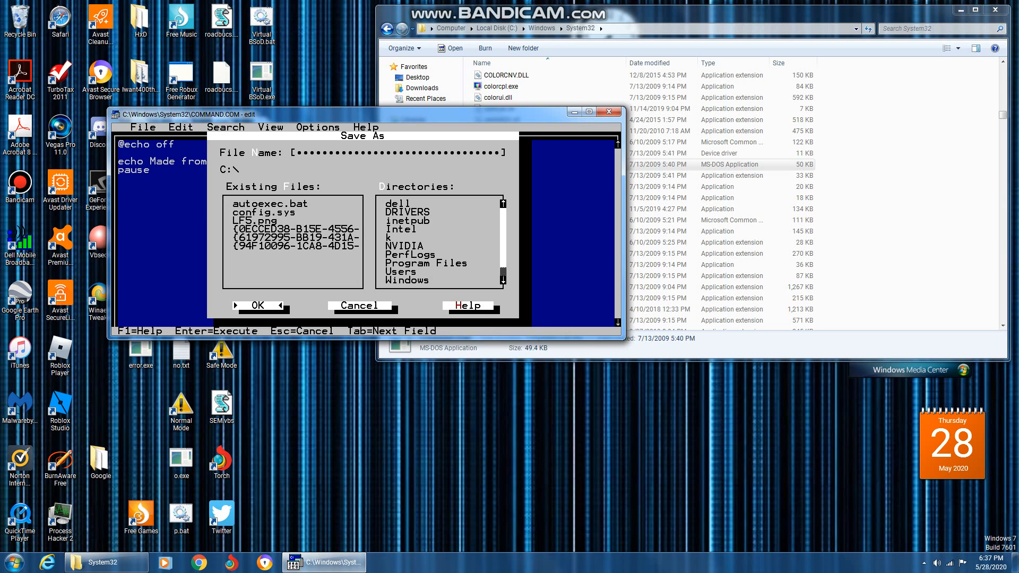
pyautogui.doubleClick(408, 220)
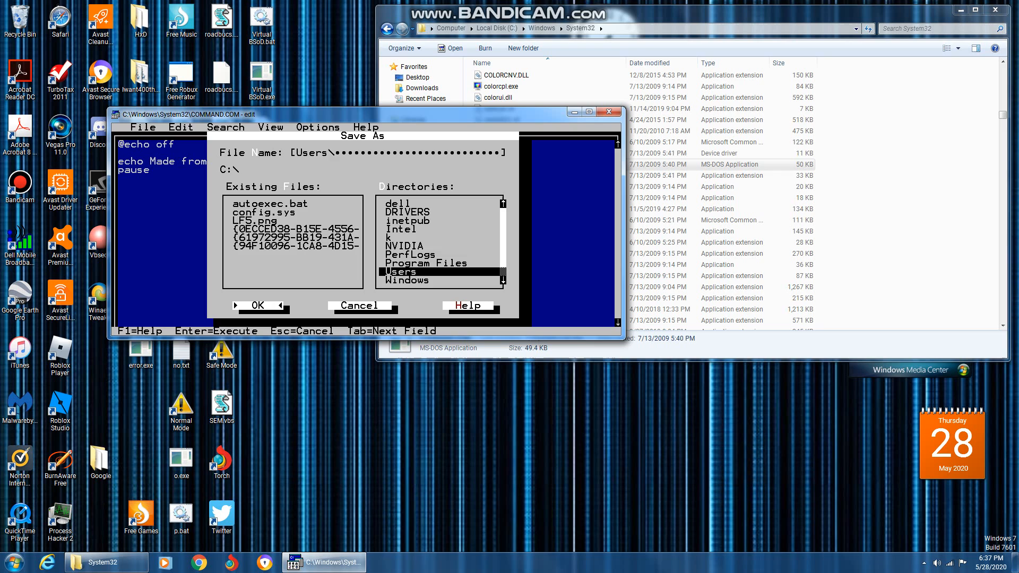
pyautogui.doubleClick(400, 271)
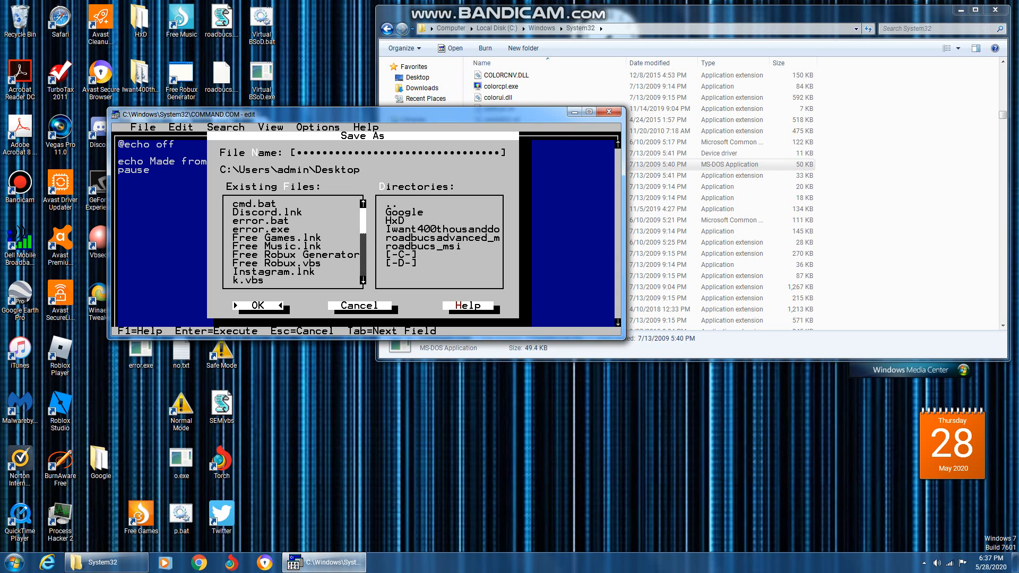
pyautogui.write('saved')
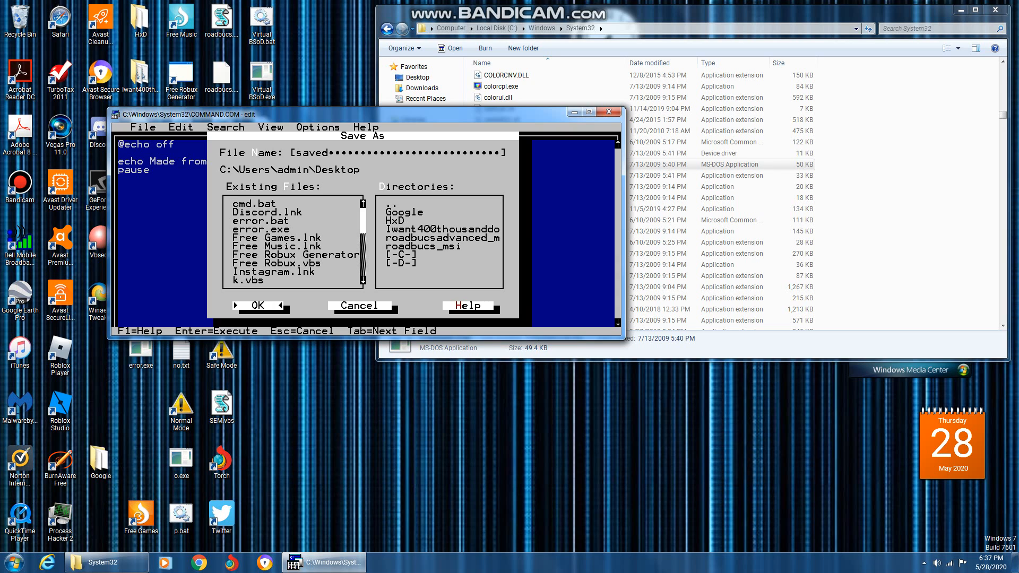
pyautogui.write('.bat')
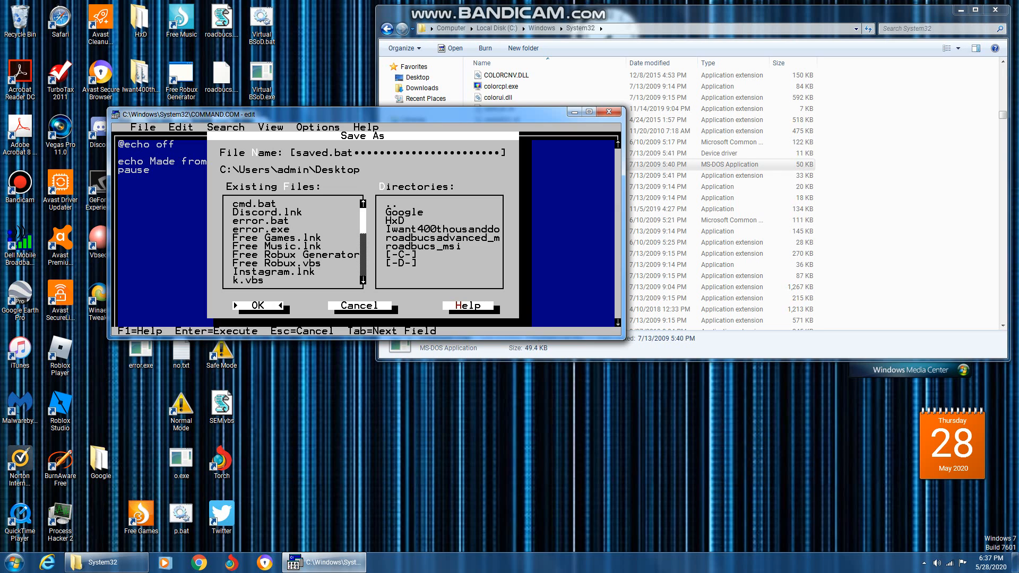
pyautogui.click(259, 305)
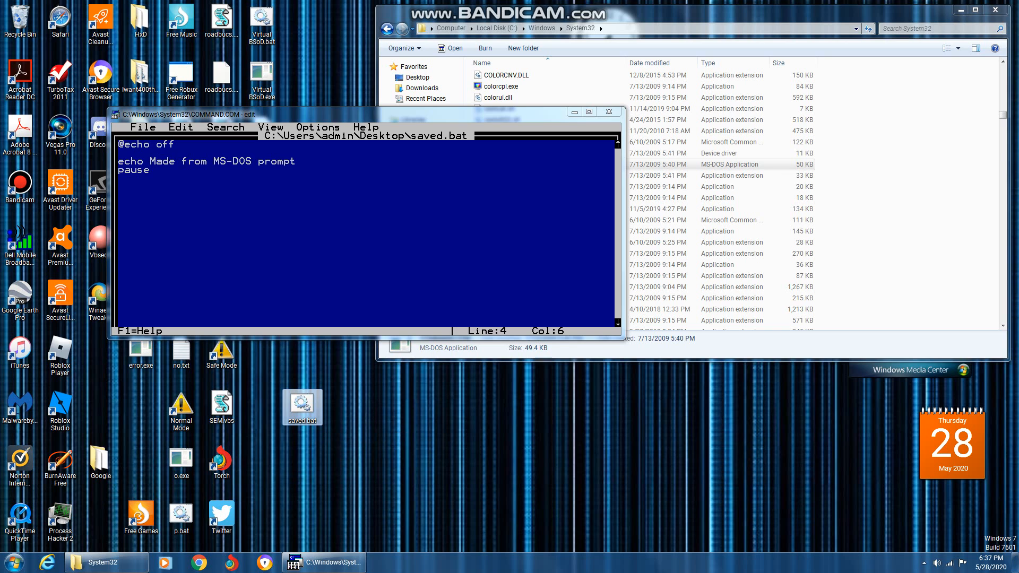
# - Exit MS-DOS Edit back to the C:\WINDOWS prompt and start typing 'graph'
pyautogui.doubleClick(302, 403)
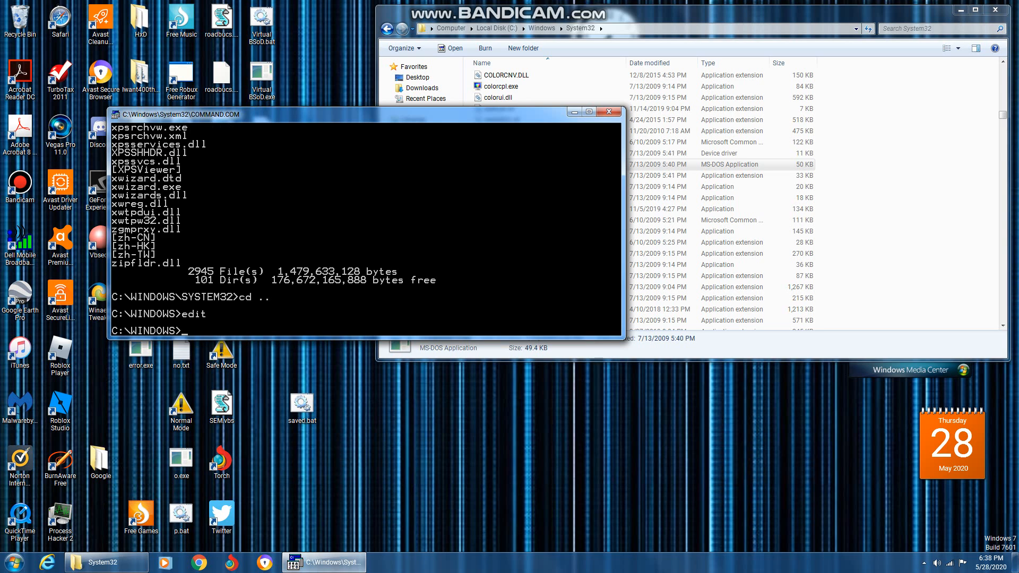
pyautogui.write('graph')
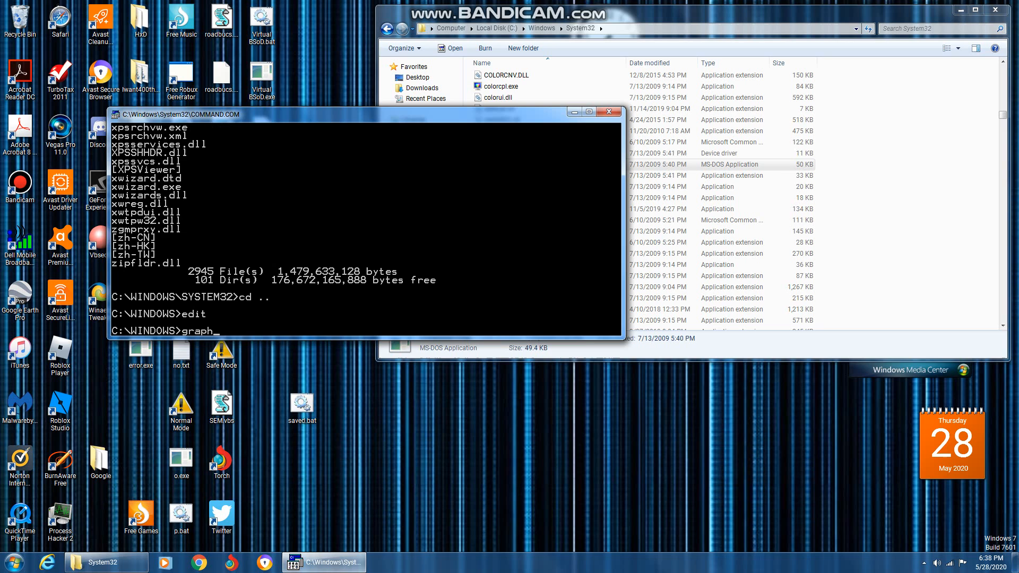